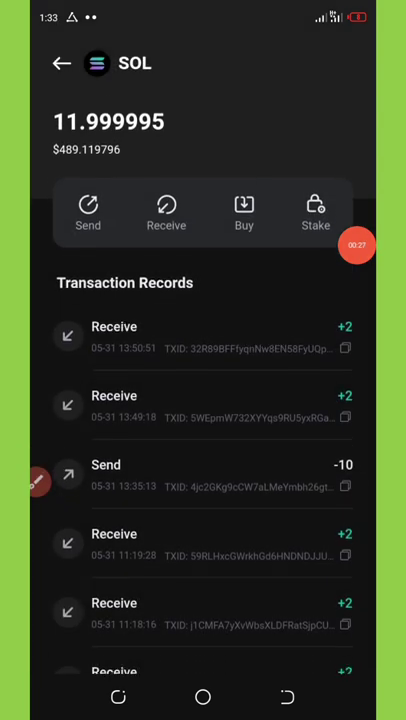
Step: Reach the Password Verification keypad in Slope Wallet with four passcode digits entered
{"action": "scroll", "scroll_direction": "up", "scroll_amount": 3}
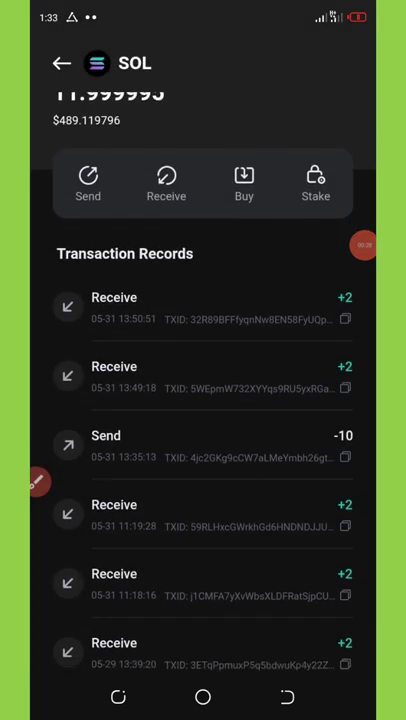
{"action": "scroll", "scroll_direction": "up", "scroll_amount": 3}
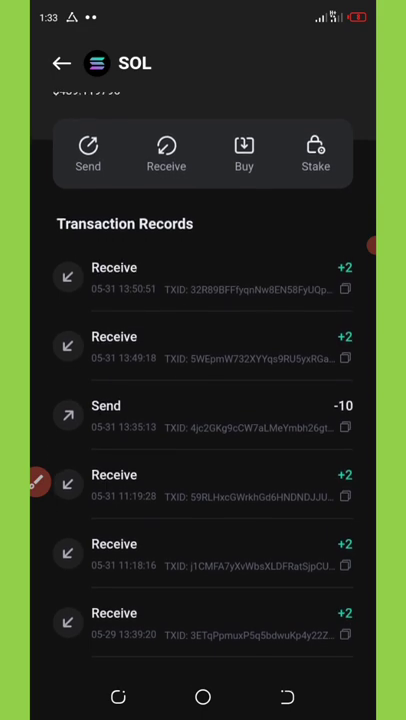
{"action": "scroll", "scroll_direction": "up", "scroll_amount": 3}
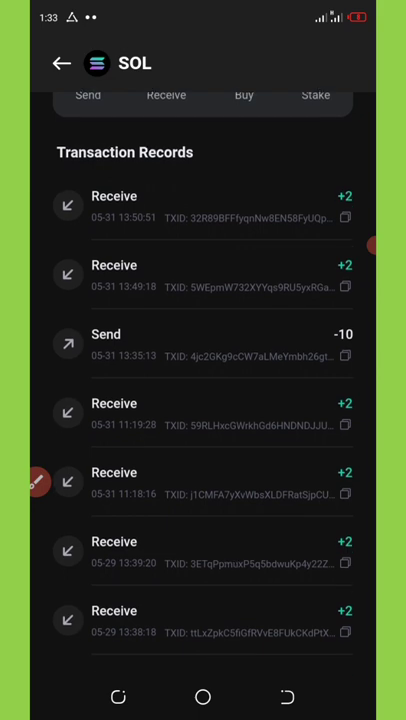
{"action": "scroll", "scroll_direction": "up", "scroll_amount": 3}
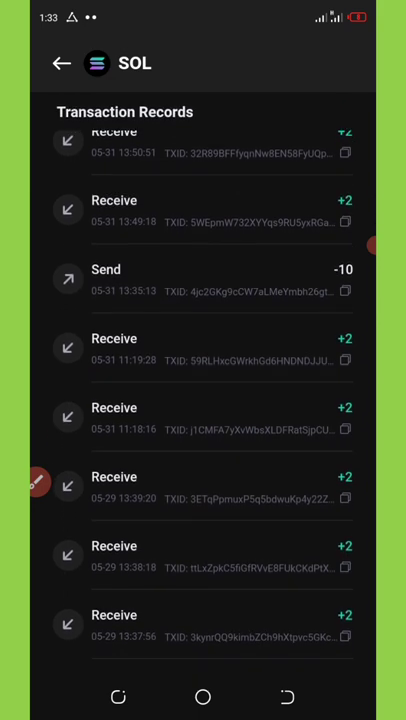
{"action": "scroll", "scroll_direction": "down", "scroll_amount": 3}
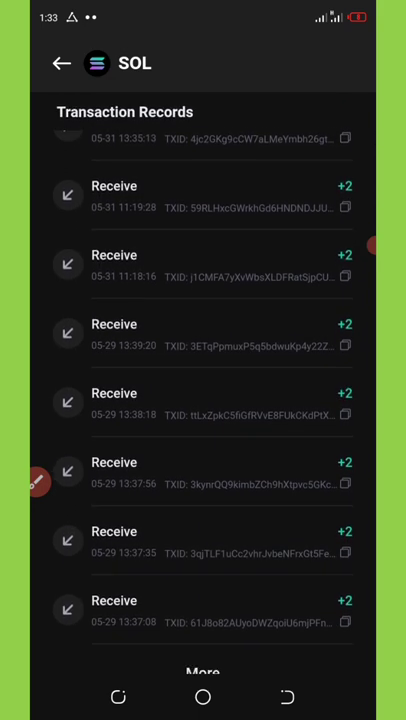
{"action": "scroll", "scroll_direction": "up", "scroll_amount": 3}
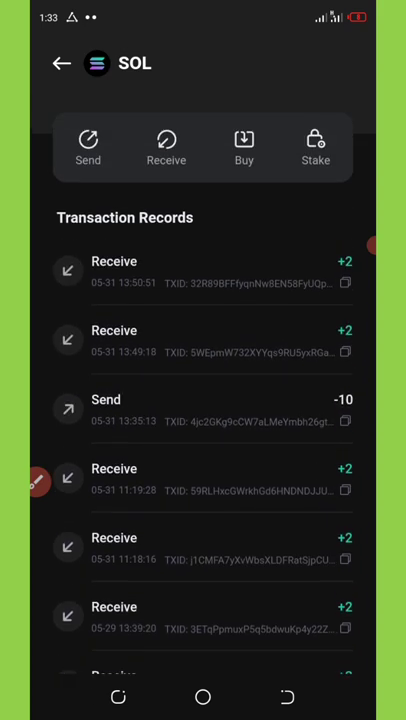
{"action": "scroll", "scroll_direction": "down", "scroll_amount": 3}
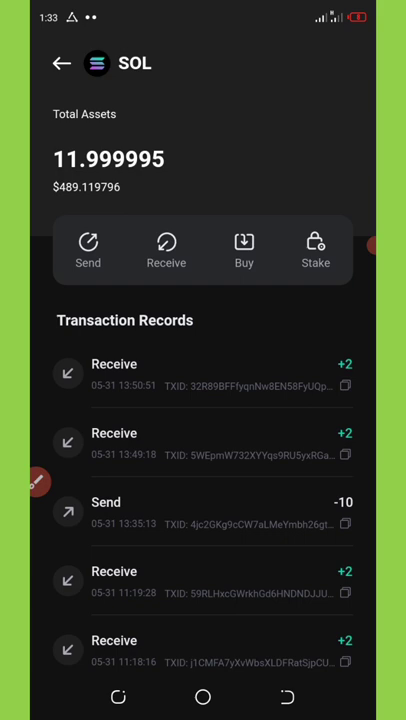
{"action": "scroll", "scroll_direction": "up", "scroll_amount": 3}
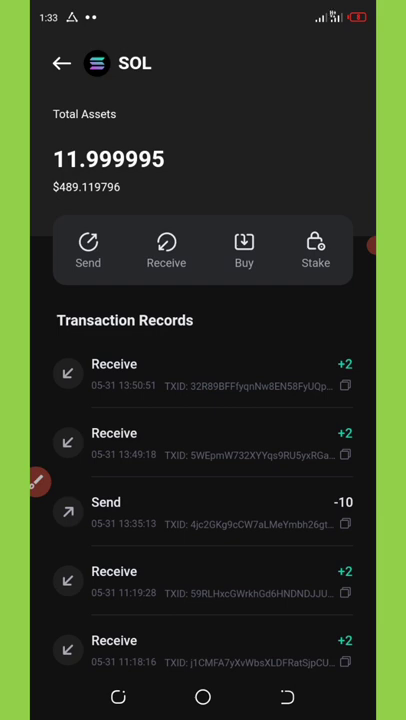
{"action": "left_click", "coordinate": [62, 62]}
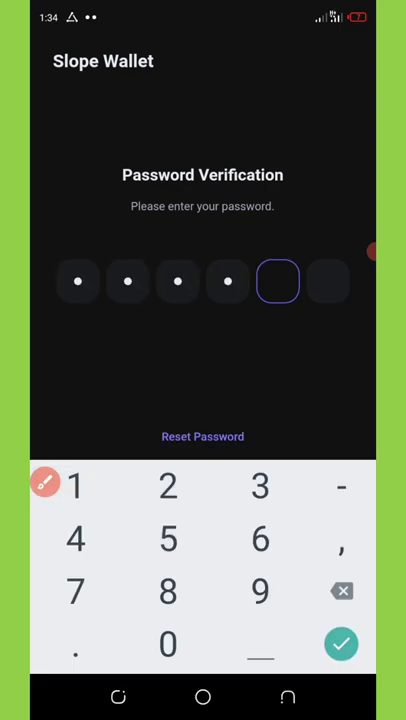
Step: Complete the passcode to unlock the Create-HD wallet showing 11.99 SOL and 1.99 mSOL
{"action": "left_click", "coordinate": [340, 644]}
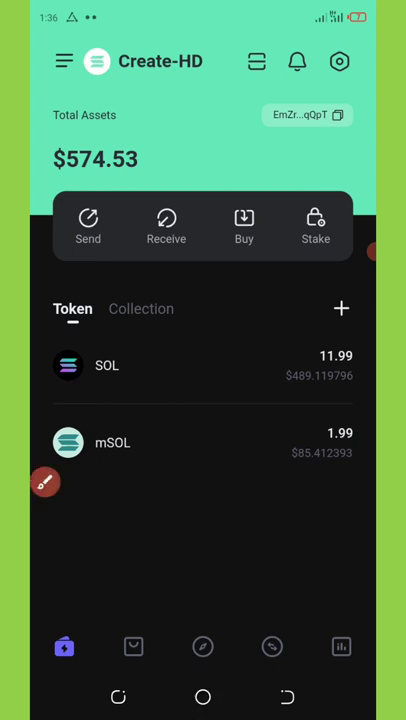
{"action": "left_click", "coordinate": [44, 480]}
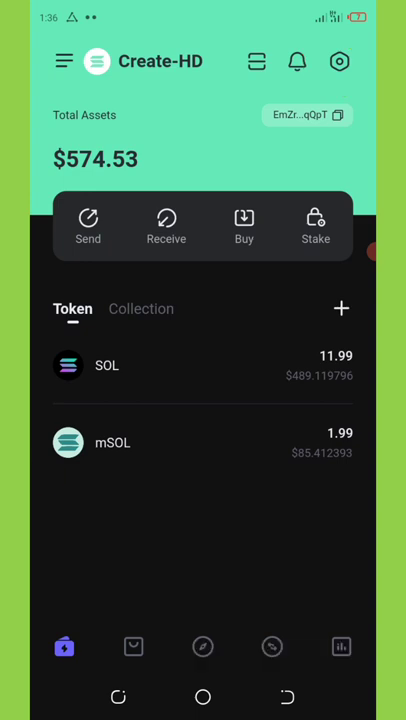
Step: From My Profile, switch the wallet network to Devnet in the Change Network list
{"action": "left_click", "coordinate": [340, 60]}
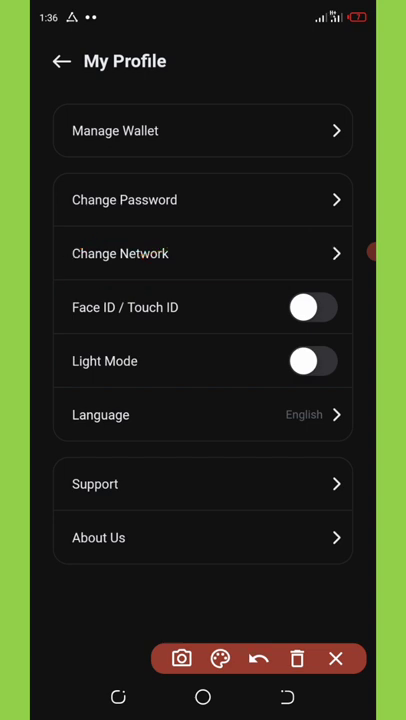
{"action": "left_click", "coordinate": [204, 252]}
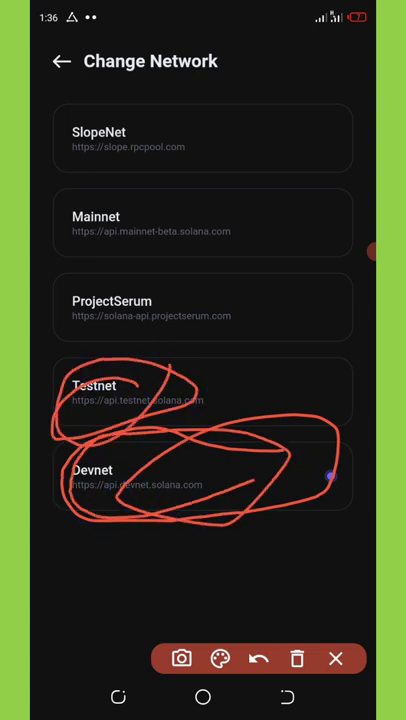
{"action": "left_click", "coordinate": [258, 658]}
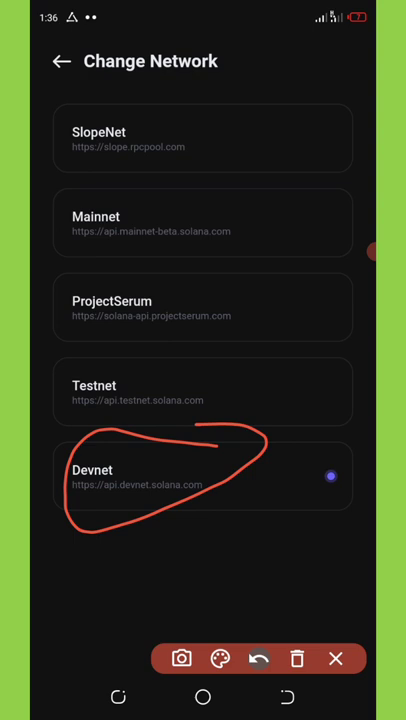
{"action": "left_click", "coordinate": [258, 660]}
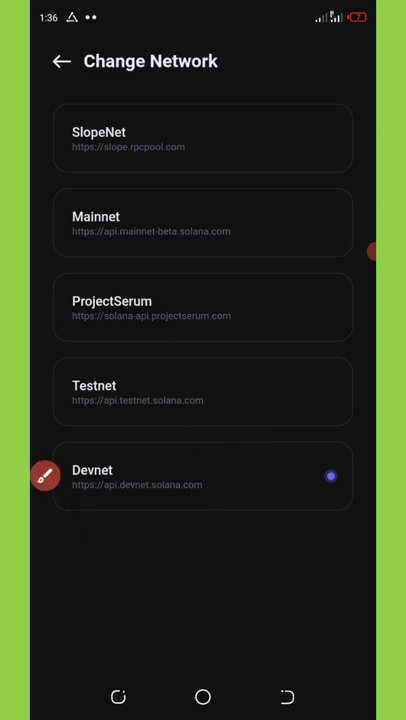
Step: Back out of Change Network and My Profile to the phone's home screen
{"action": "left_click", "coordinate": [62, 60]}
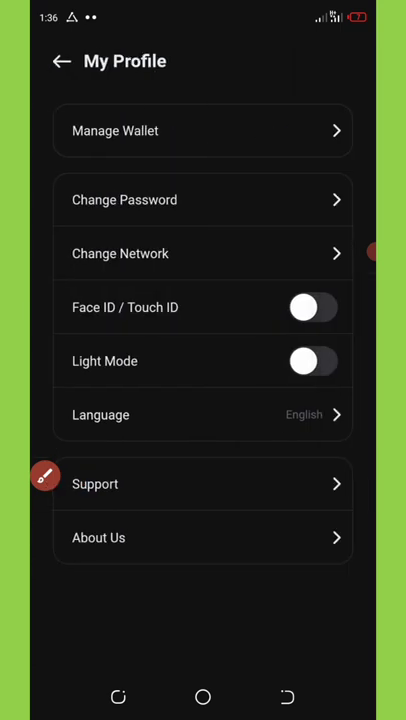
{"action": "left_click", "coordinate": [62, 60]}
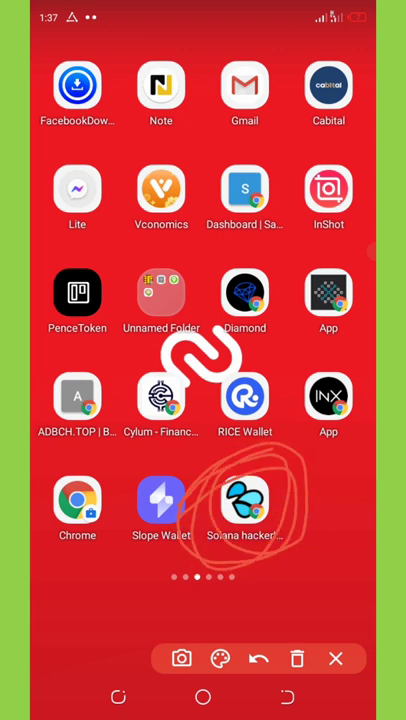
Step: Launch Chrome from the home screen onto the Sol Faucet airdrop page
{"action": "left_click", "coordinate": [258, 660]}
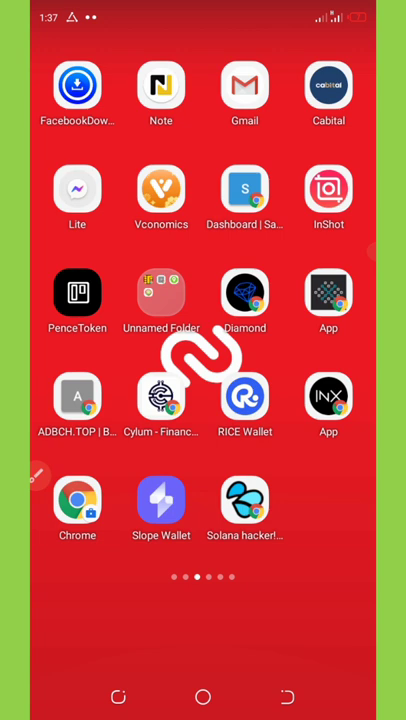
{"action": "left_click", "coordinate": [76, 498]}
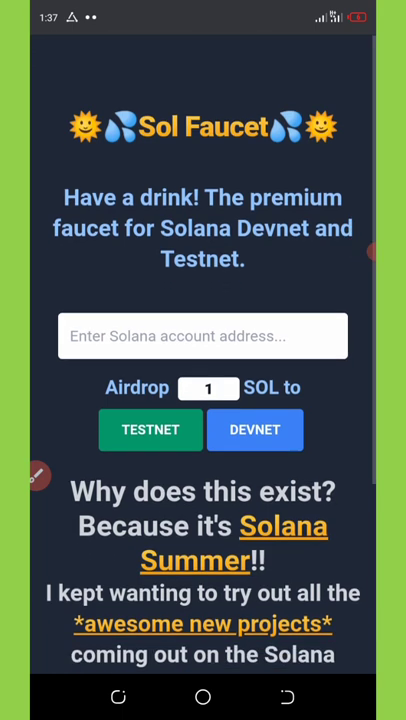
{"action": "scroll", "scroll_direction": "up", "scroll_amount": 3}
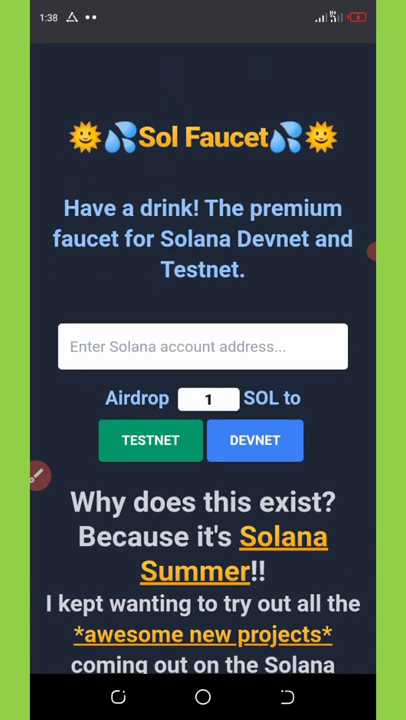
{"action": "scroll", "scroll_direction": "up", "scroll_amount": 3}
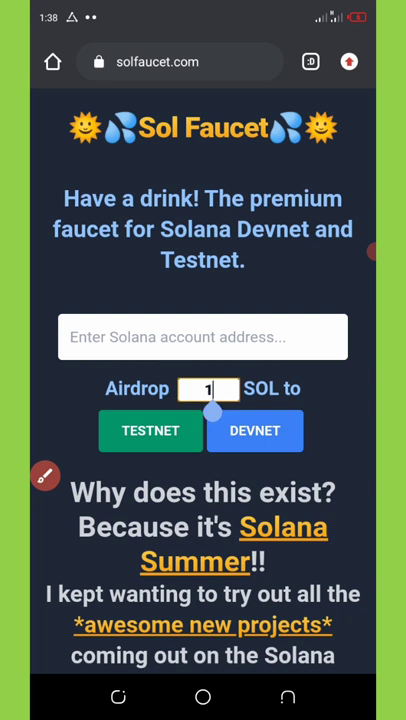
{"action": "left_click", "coordinate": [208, 388]}
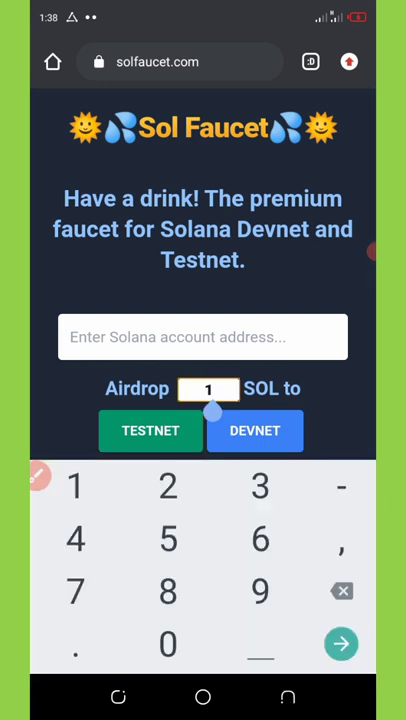
{"action": "left_click", "coordinate": [168, 644]}
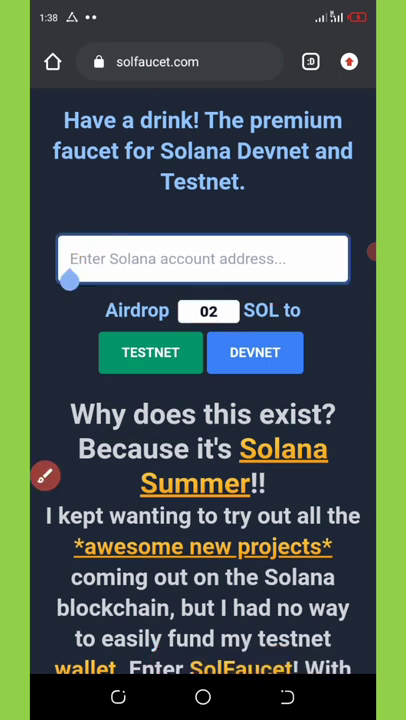
{"action": "type", "text": "8DSfseYve2aZ4K5FDgJFzP4QoVqQpT"}
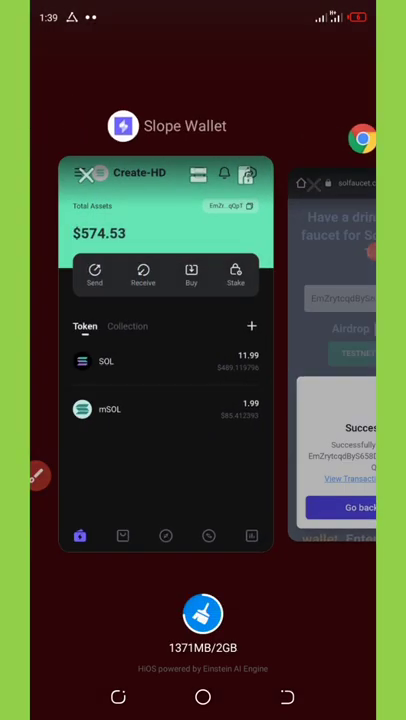
Step: Return to Slope Wallet and view SOL at 13.999995 with the new +2 receive record
{"action": "left_click", "coordinate": [164, 360]}
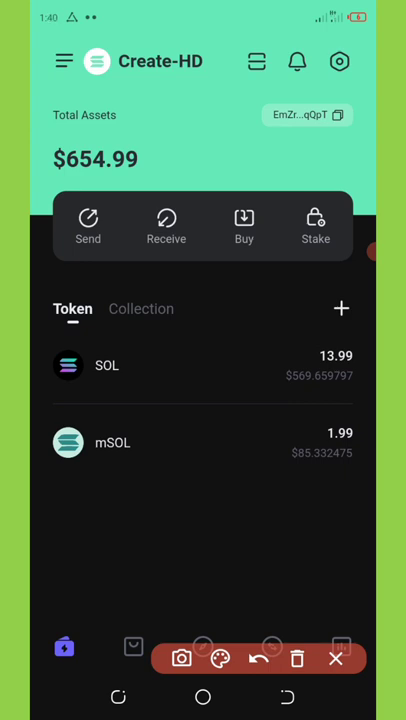
{"action": "left_click", "coordinate": [336, 658]}
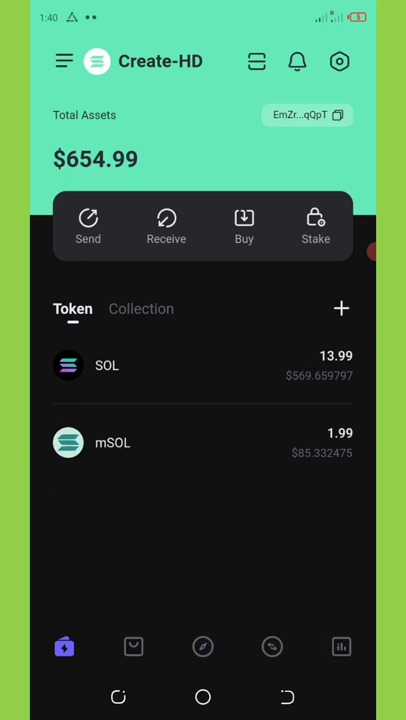
{"action": "left_click", "coordinate": [108, 364]}
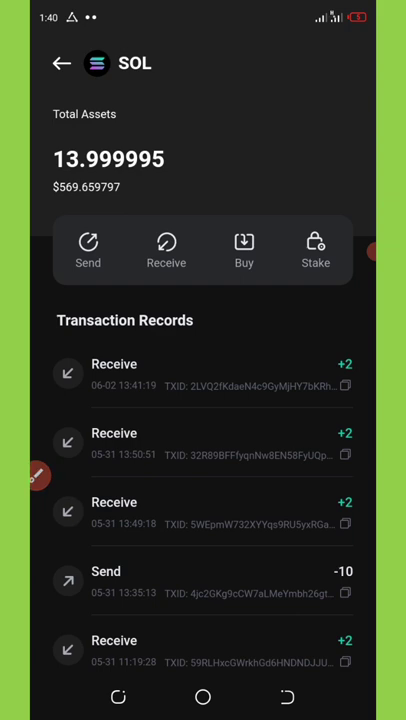
{"action": "left_click", "coordinate": [88, 250]}
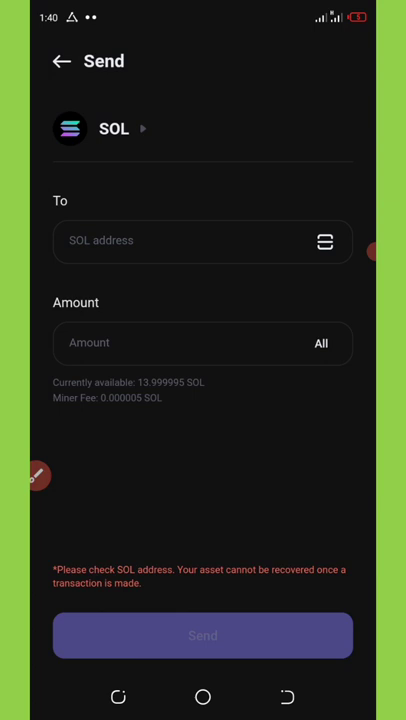
{"action": "left_click", "coordinate": [320, 344]}
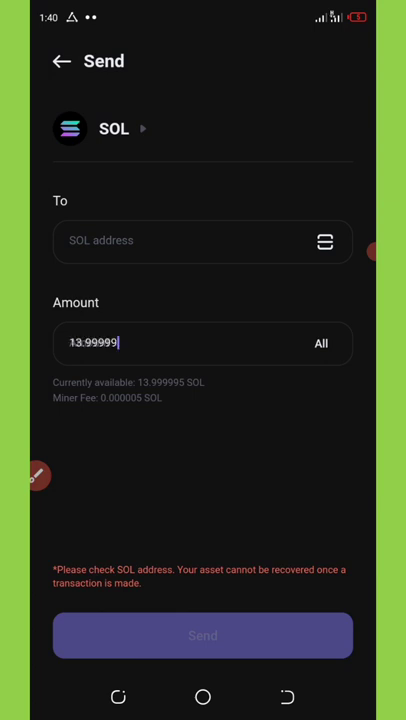
{"action": "left_click", "coordinate": [200, 342]}
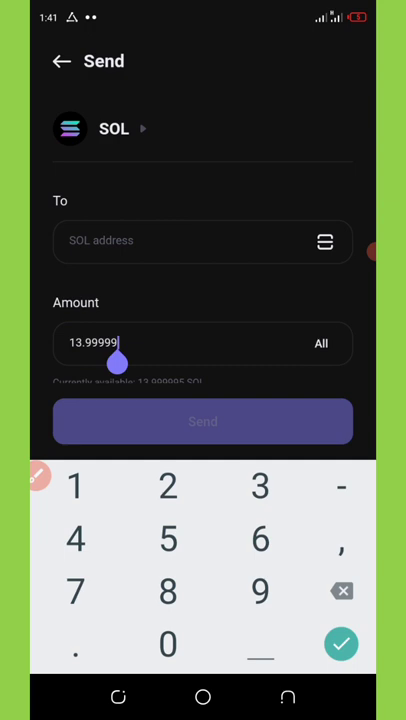
{"action": "left_click", "coordinate": [62, 60]}
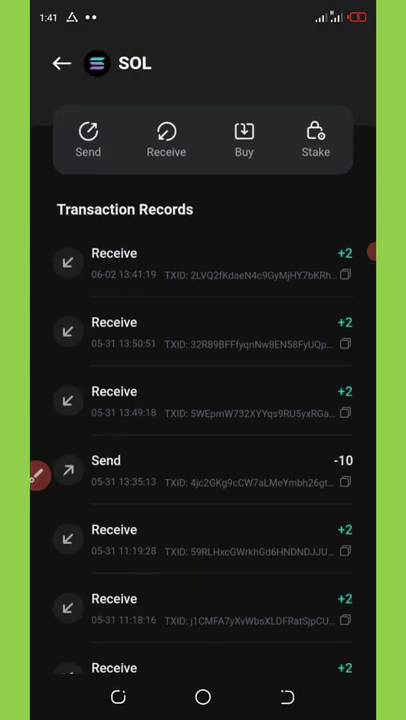
Step: Go back to the Create-HD home showing 13.99 SOL and $654.99 total assets
{"action": "left_click", "coordinate": [62, 62]}
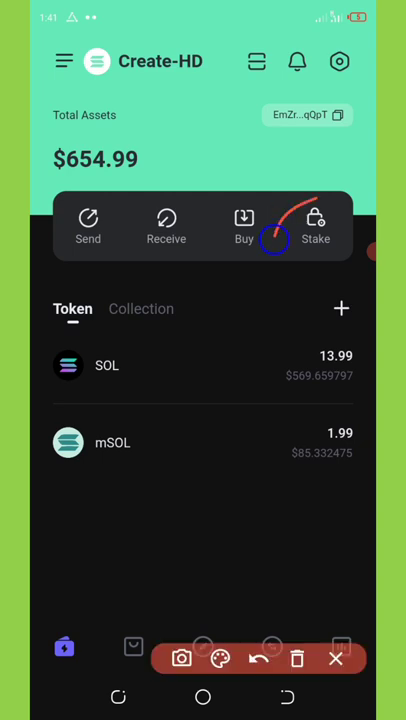
{"action": "left_click", "coordinate": [316, 224]}
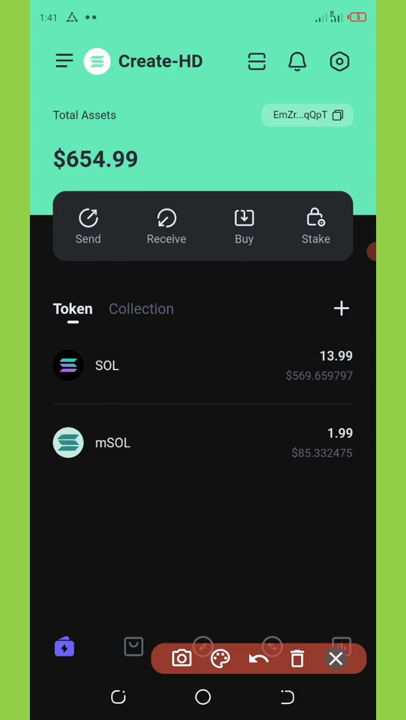
{"action": "left_click", "coordinate": [336, 658]}
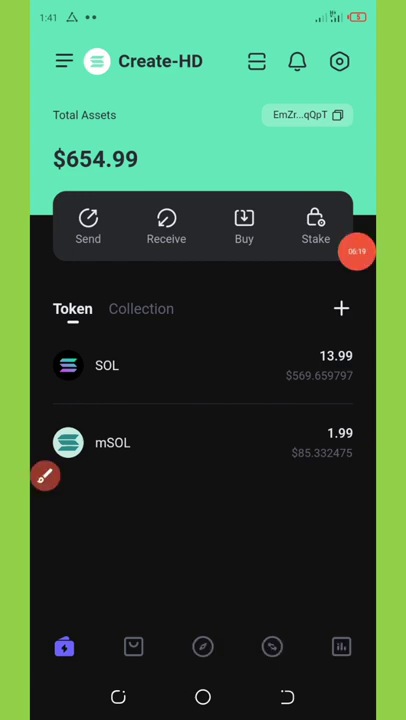